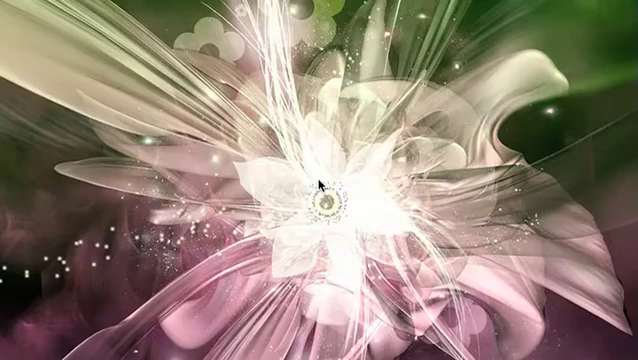
- Start a new document with #include <iostream>, using namespace std; and an empty int main() block
click(200, 8)
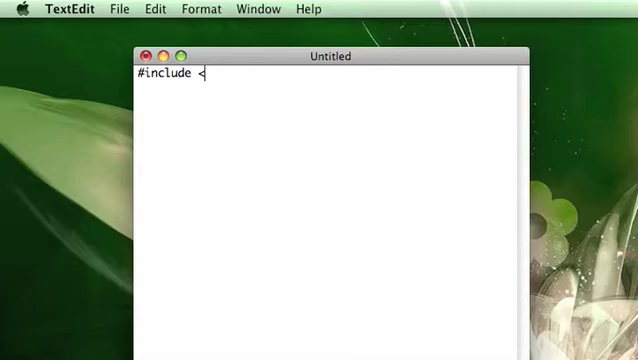
text(iostream>)
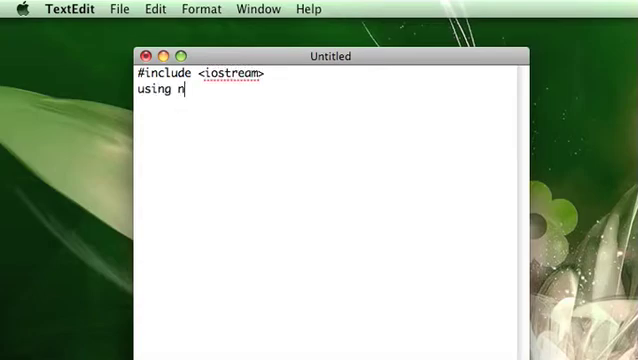
text(amespace std;)
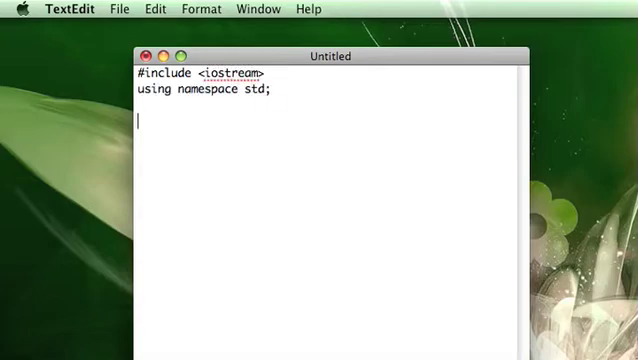
text(int main())
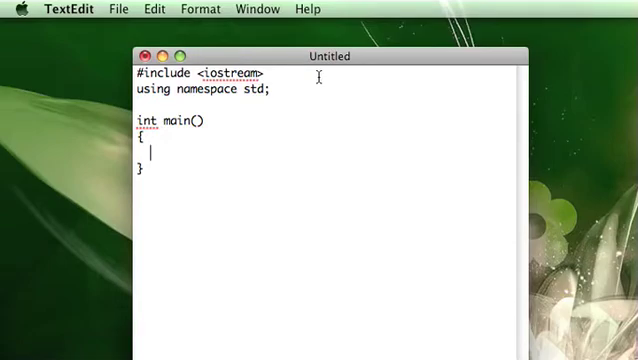
key(backspace)
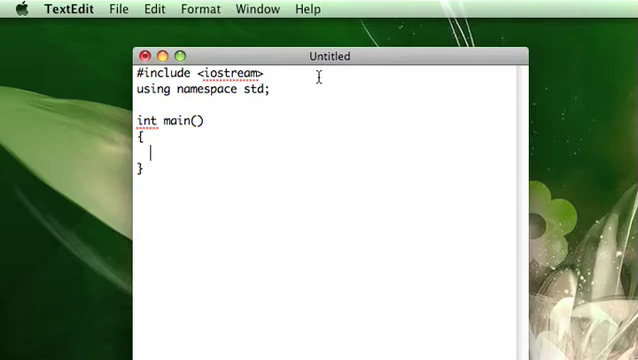
- Declare int a = 100; as the first statement inside main
text(int a =)
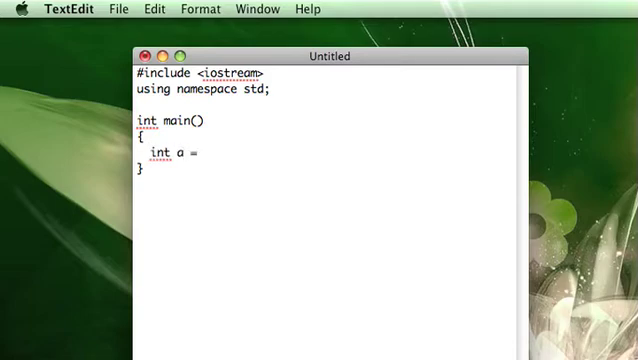
text(100)
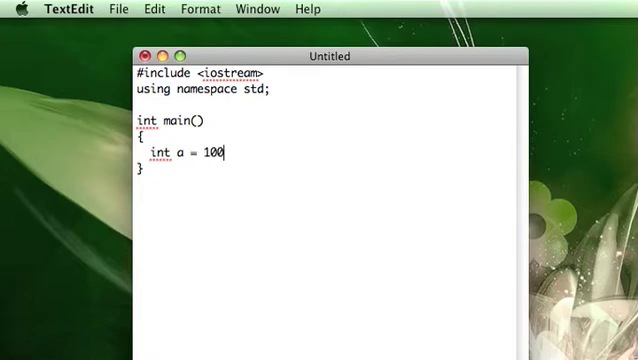
text(;)
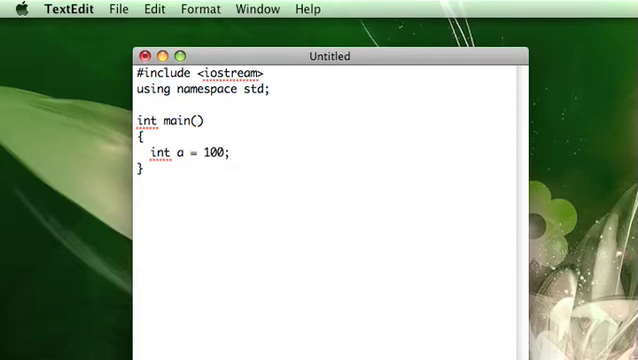
click(228, 156)
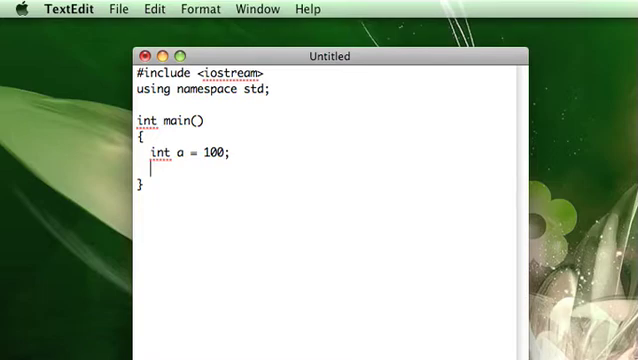
- Declare a reference int & ra = a; on the next line, correcting a mistyped attempt
text(int *)
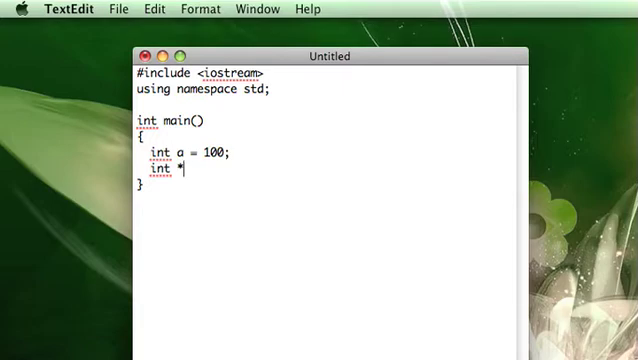
text(&)
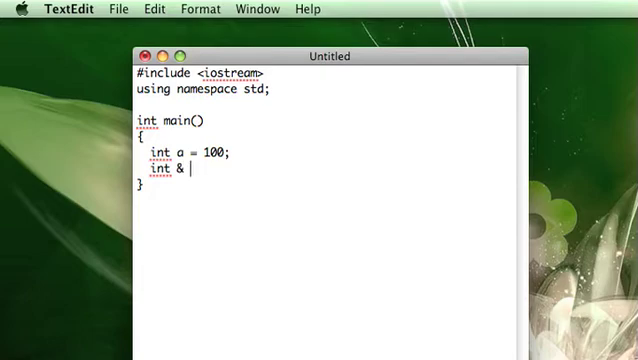
text(rA)
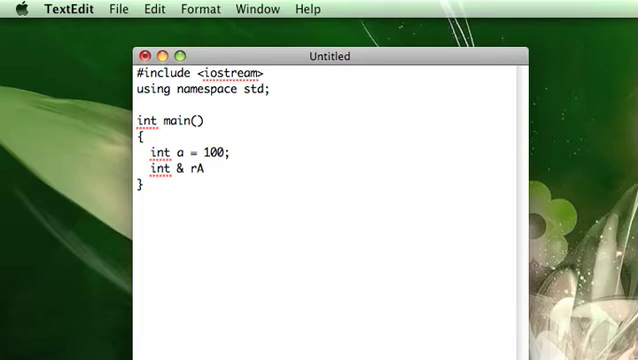
text(a)
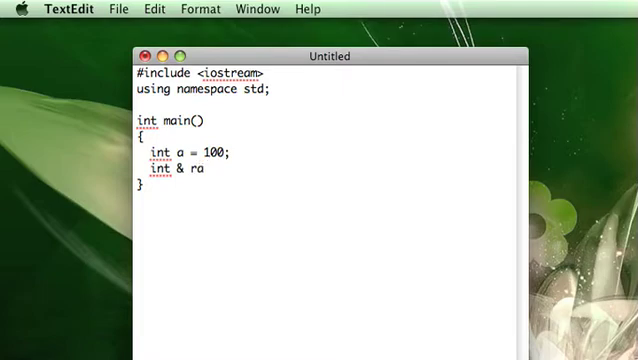
text(a)
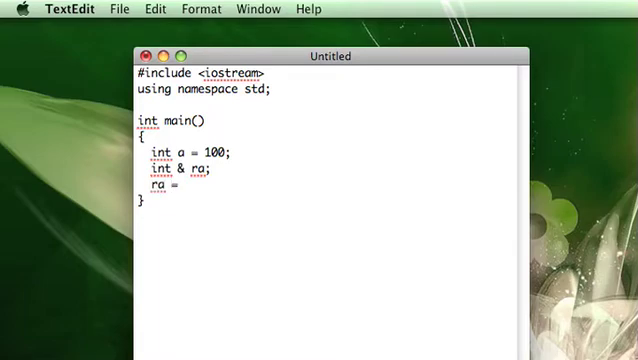
key(backspace)
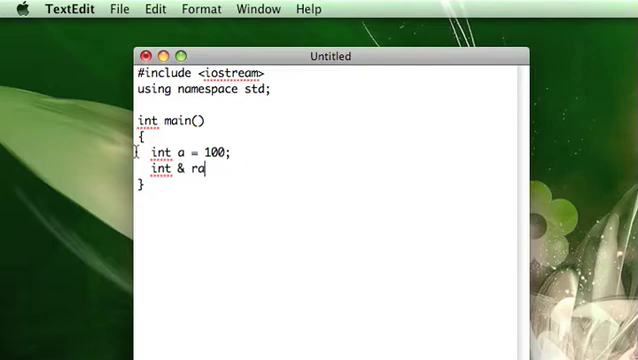
text(a)
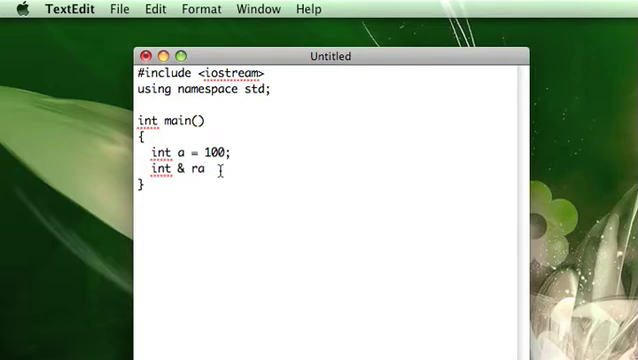
text(=)
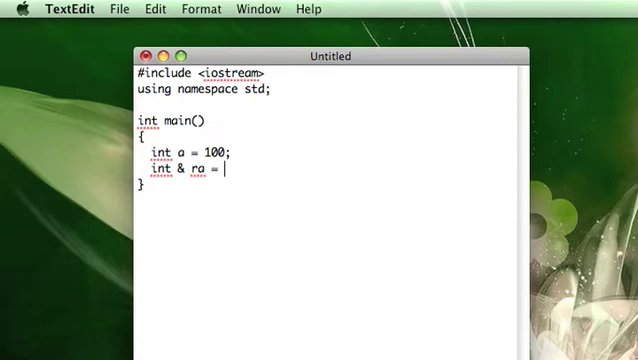
text(a;)
text(co)
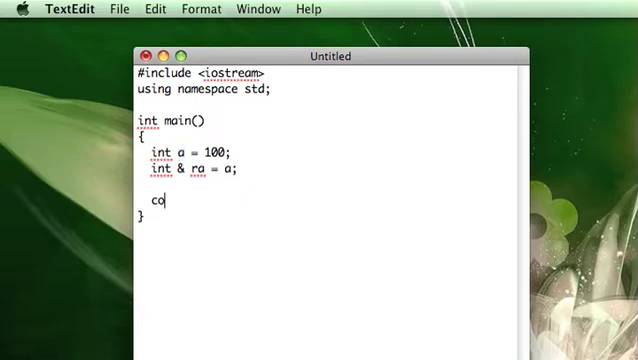
- Add cout lines printing "&a: " << &a and "&ra: " << &ra, then return 0;
text(ut << "&a)
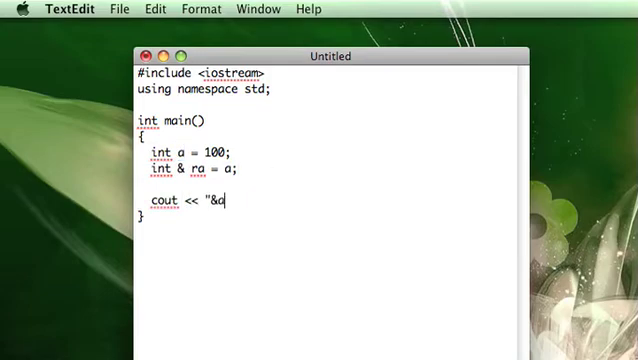
text(: " << &a <<)
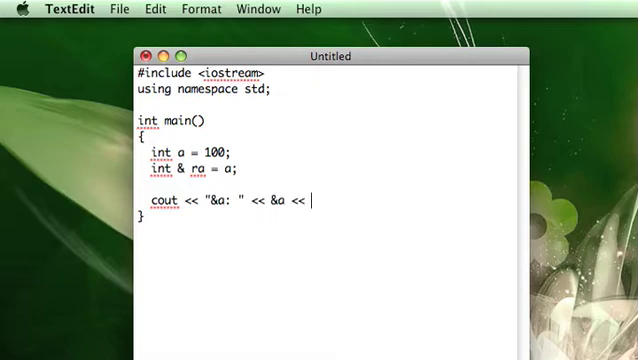
text(endl;)
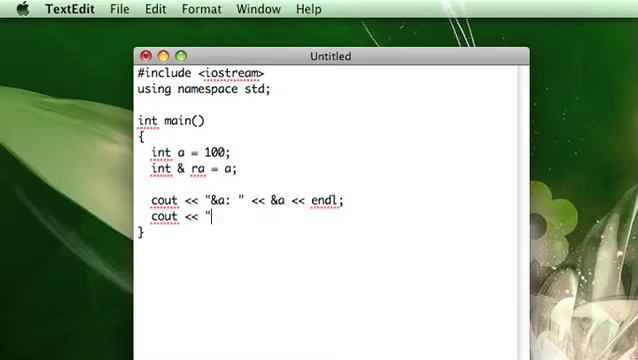
text(&)
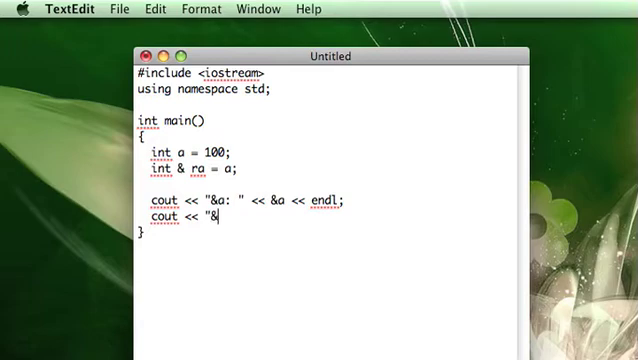
text(ra:)
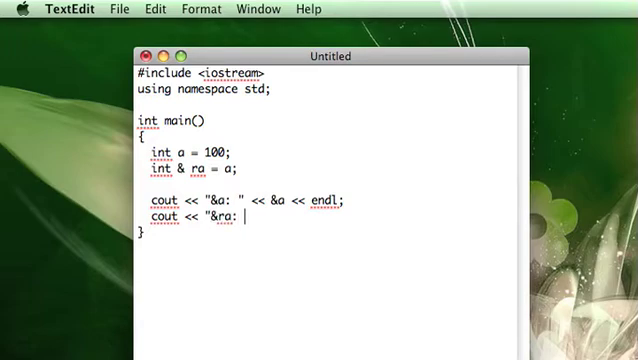
text(" <<)
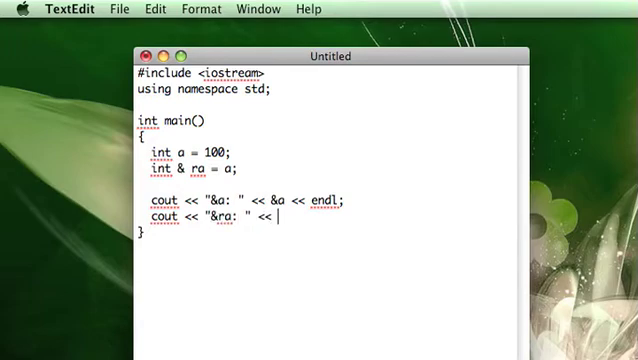
text(&ra << endl;)
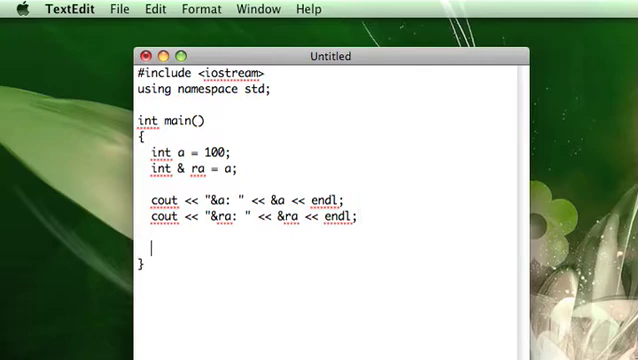
text(return 0;)
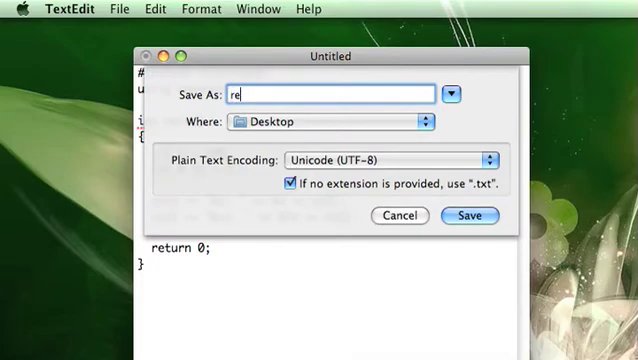
- Save the source as demo.cpp on the Desktop, keeping the .cpp extension
click(468, 216)
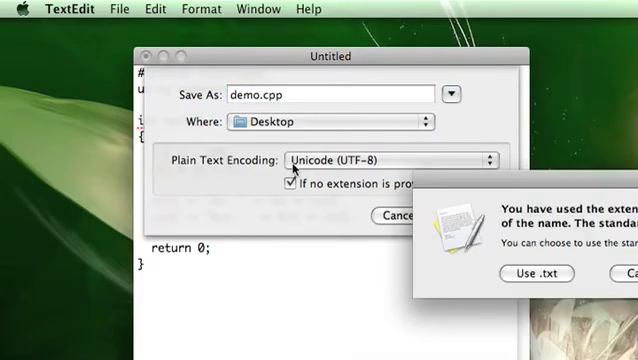
click(536, 272)
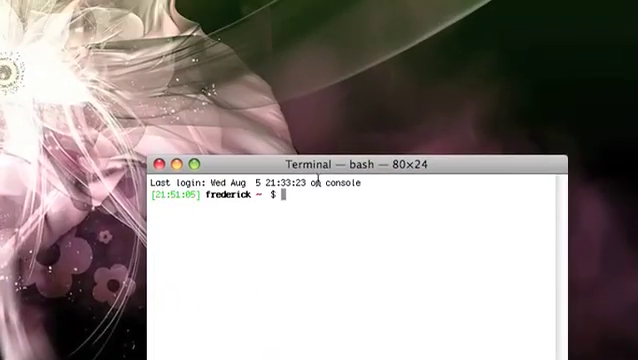
- In Terminal, cd to Desktop, compile with g++ -o demo demo.cpp and run ./demo
text(cd Desktop)
text(g++ -o demo demo.cpp)
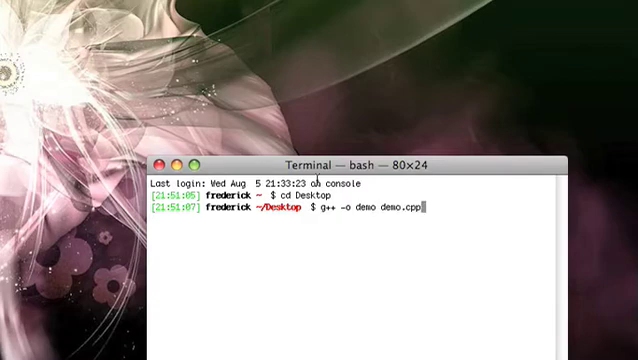
key(Return)
text(./demo)
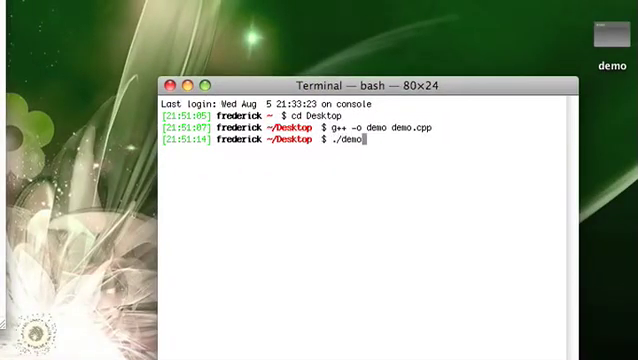
key(Return)
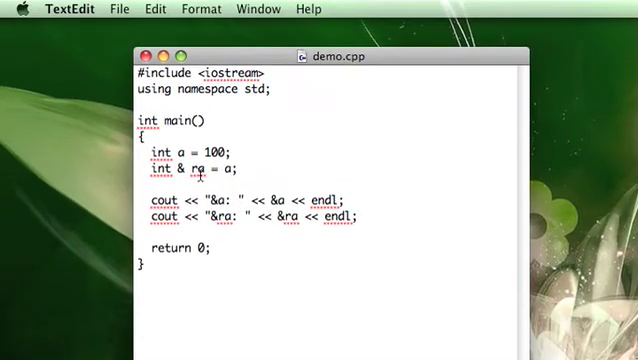
- Delete the int & ra line and both cout lines, leaving int a = 100 and return 0
double_click(188, 168)
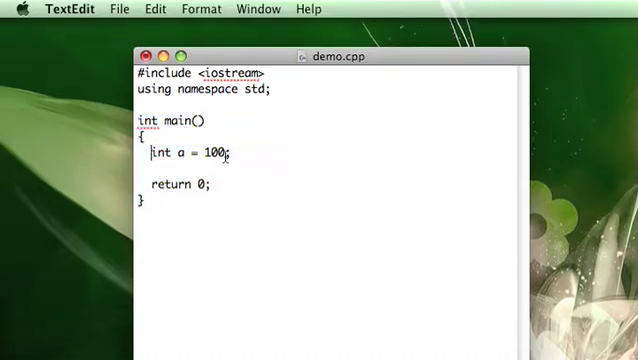
- Write void say_hello() printing "Hello!" with endl, and call say_hello(); in main
text(void)
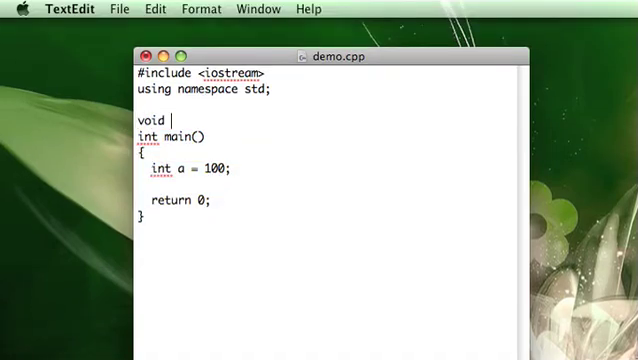
text(say_hello())
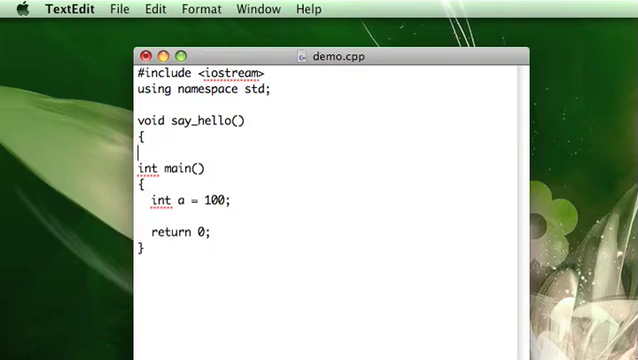
text(cout << ")
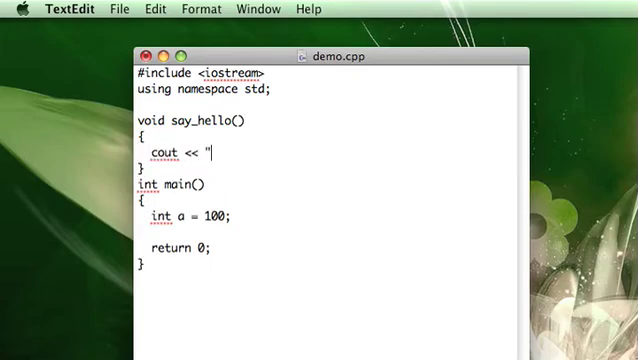
text(Hello!" << endl;)
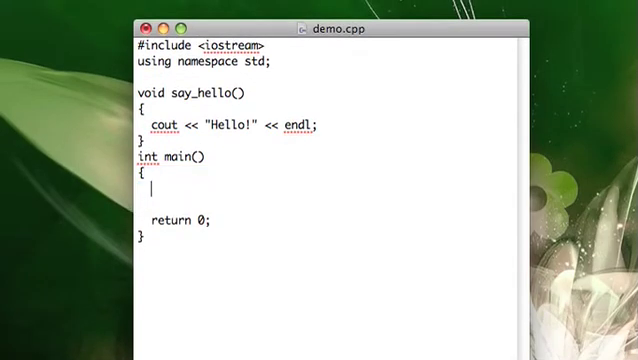
text(say_hello();)
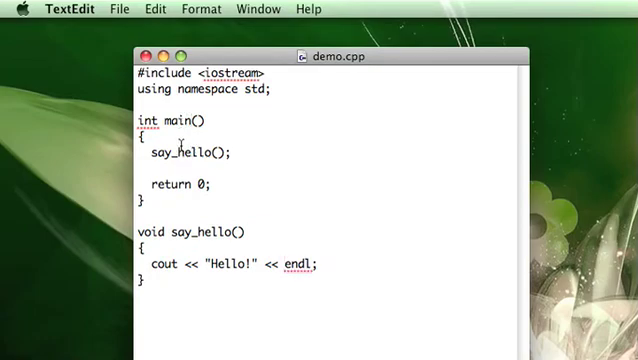
- Move the say_hello definition so it sits below main
double_click(198, 182)
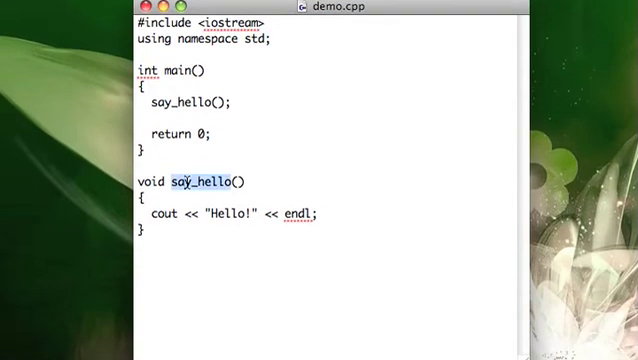
scroll(down, 3)
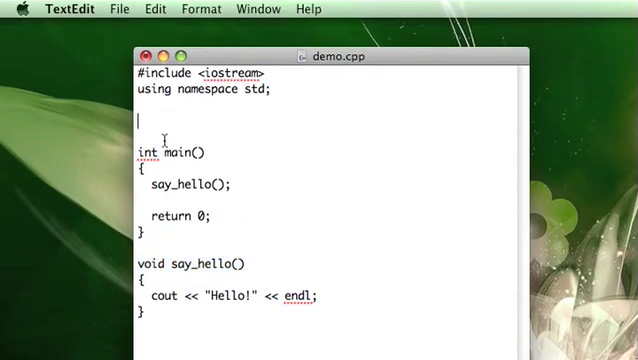
- Add the forward declaration void say_hello(); above main, keeping the definition after it
text(void say_hello()
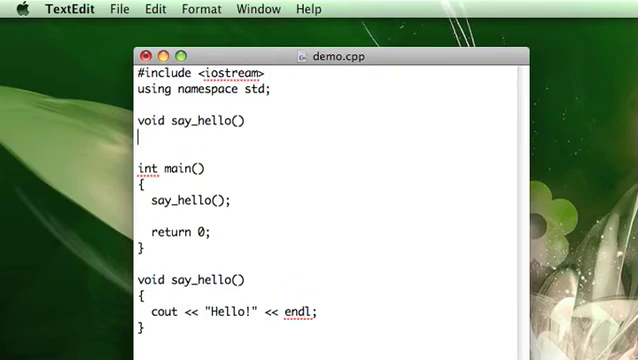
text({)
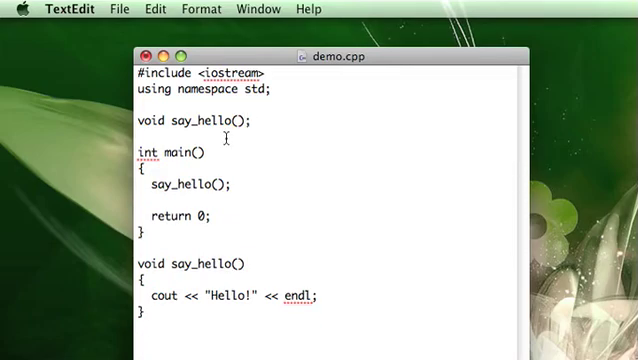
click(248, 120)
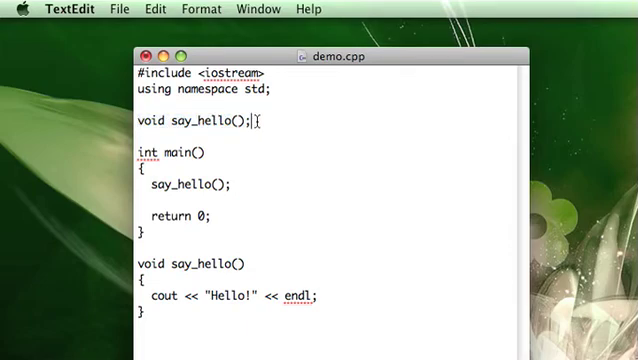
scroll(down, 3)
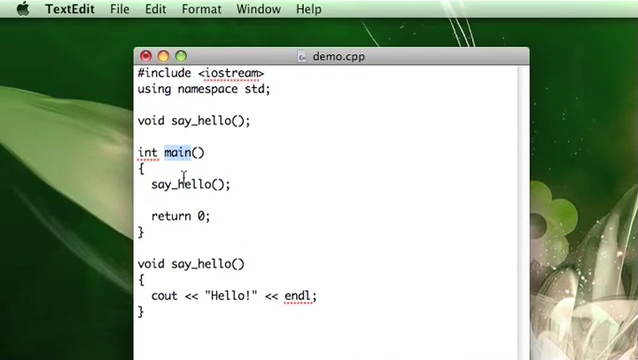
double_click(184, 184)
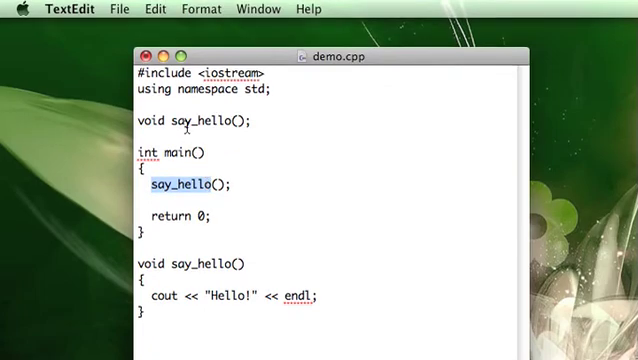
scroll(down, 3)
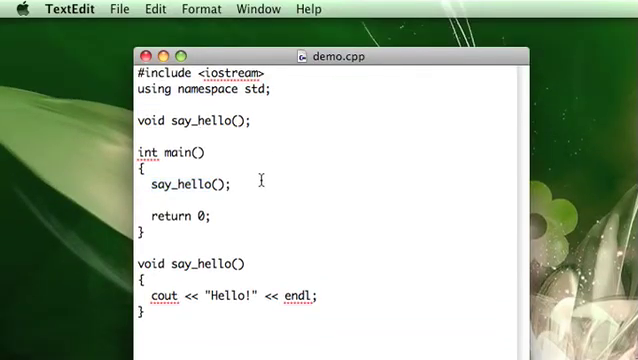
- Change say_hello to take int a and print "a = " << a, call say_hello(10), and recompile
scroll(down, 3)
text(int a)
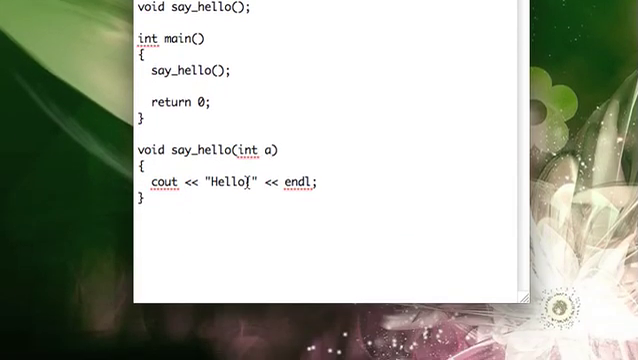
double_click(240, 182)
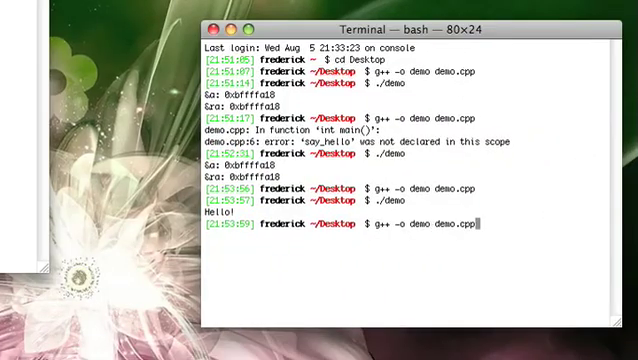
key(Return)
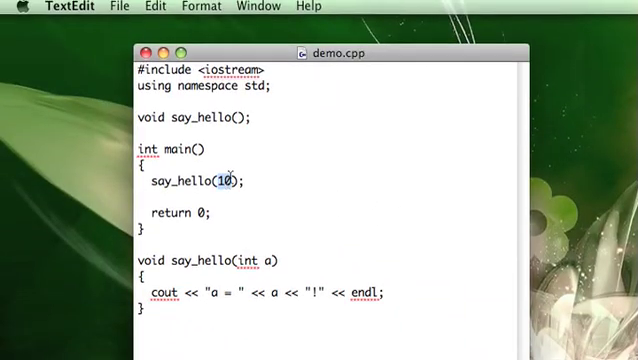
- Update the prototype line to void say_hello(int a); matching the call with 10
double_click(212, 122)
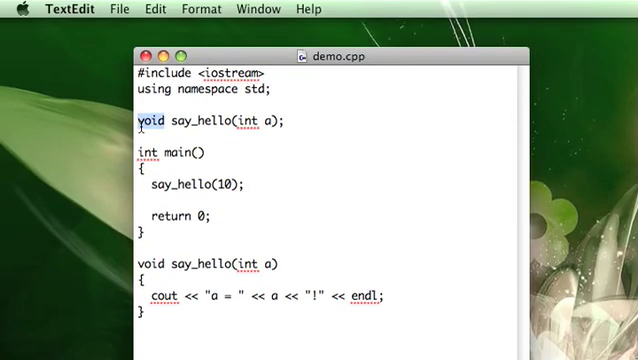
text(int)
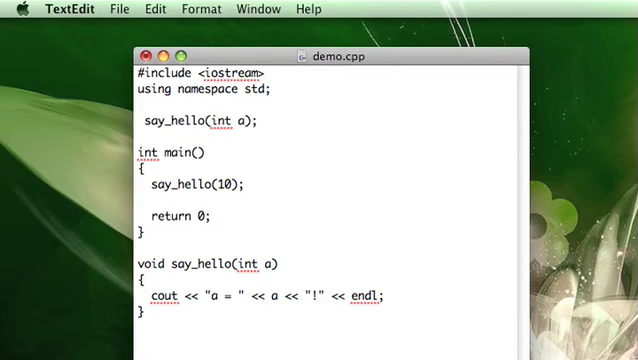
text(void)
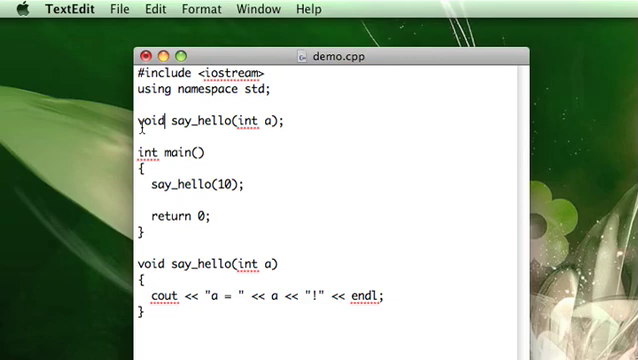
- Replace the prototype line with the full say_hello(int a) definition moved above main
triple_click(210, 122)
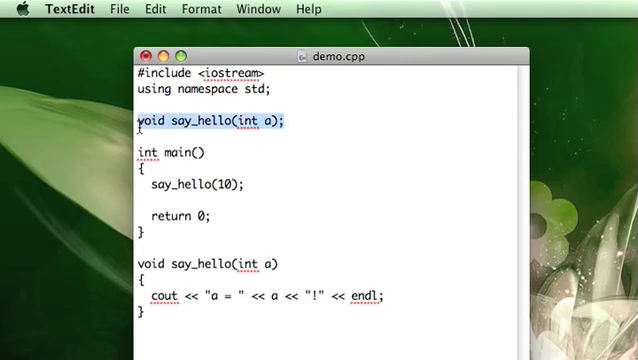
scroll(down, 3)
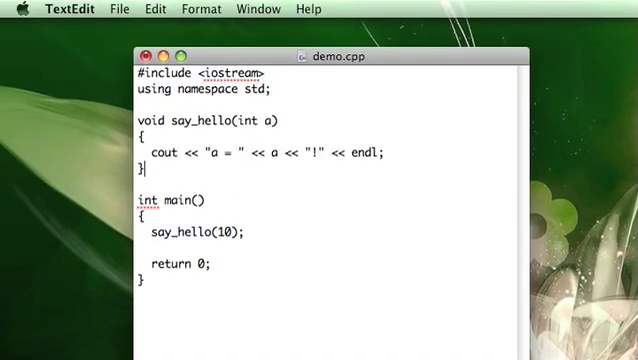
double_click(170, 176)
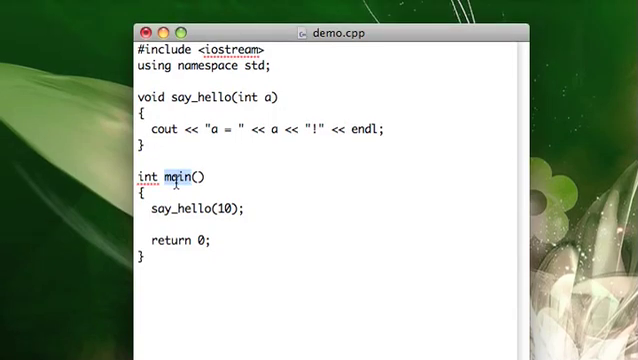